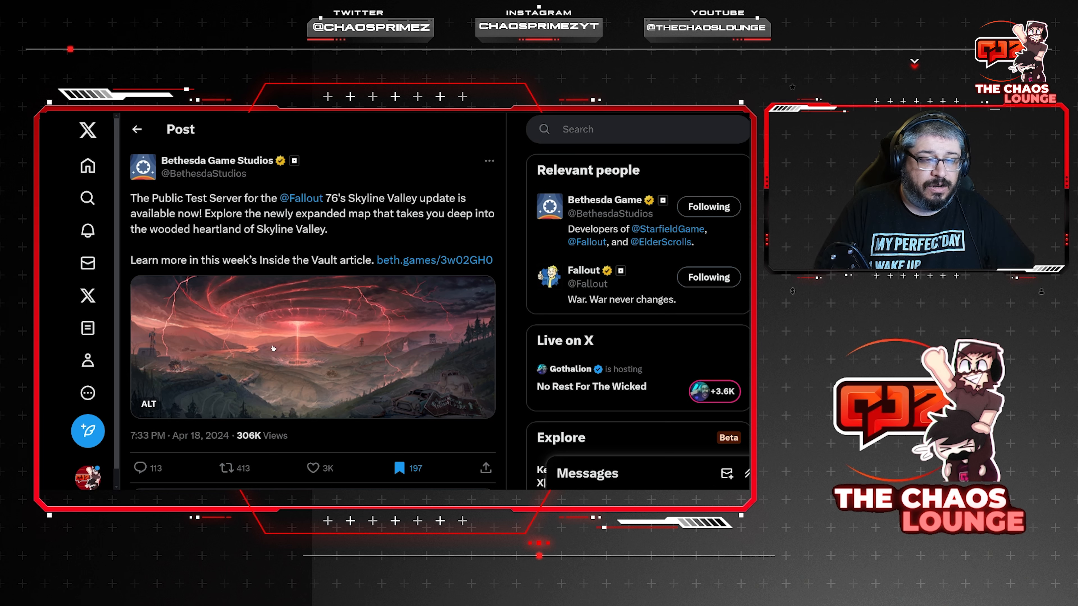
# Step: Enlarge the Skyline Valley artwork from Bethesda's Fallout 76 test server post to full size
pyautogui.click(312, 346)
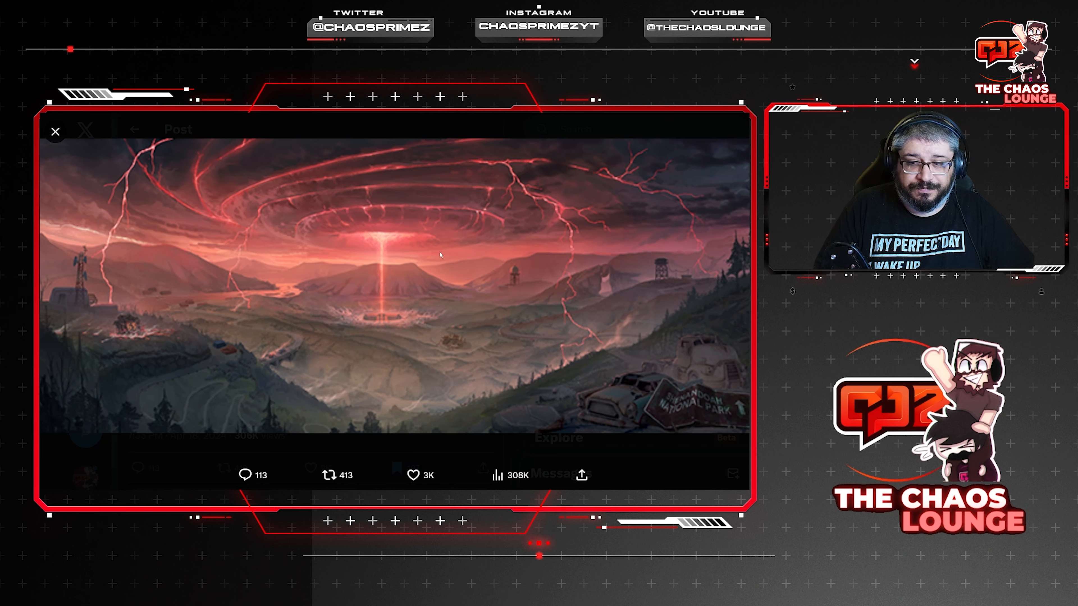
pyautogui.moveTo(76, 136)
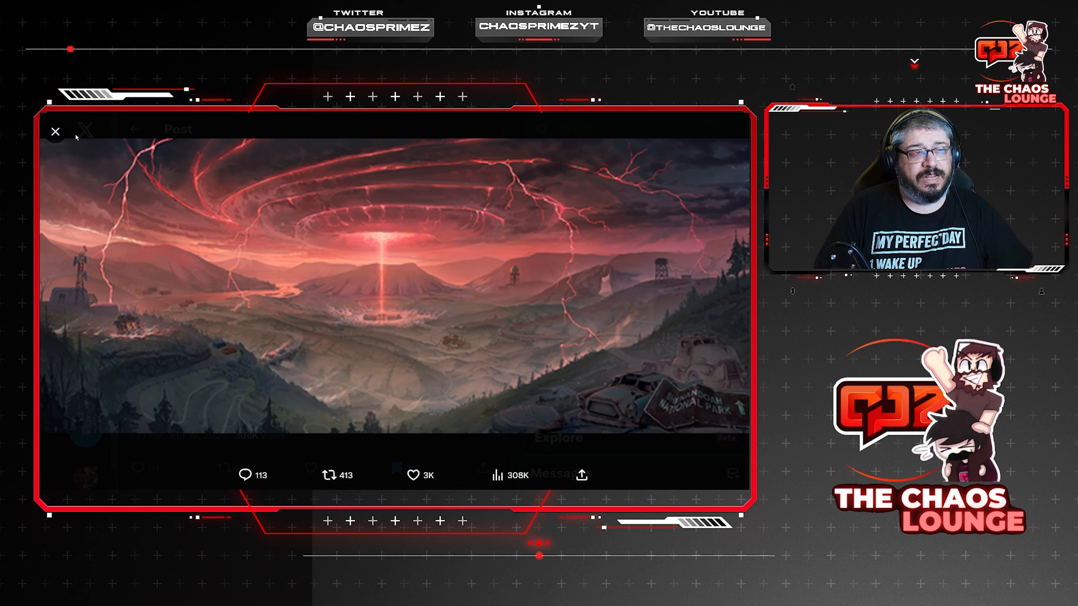
pyautogui.moveTo(55, 131)
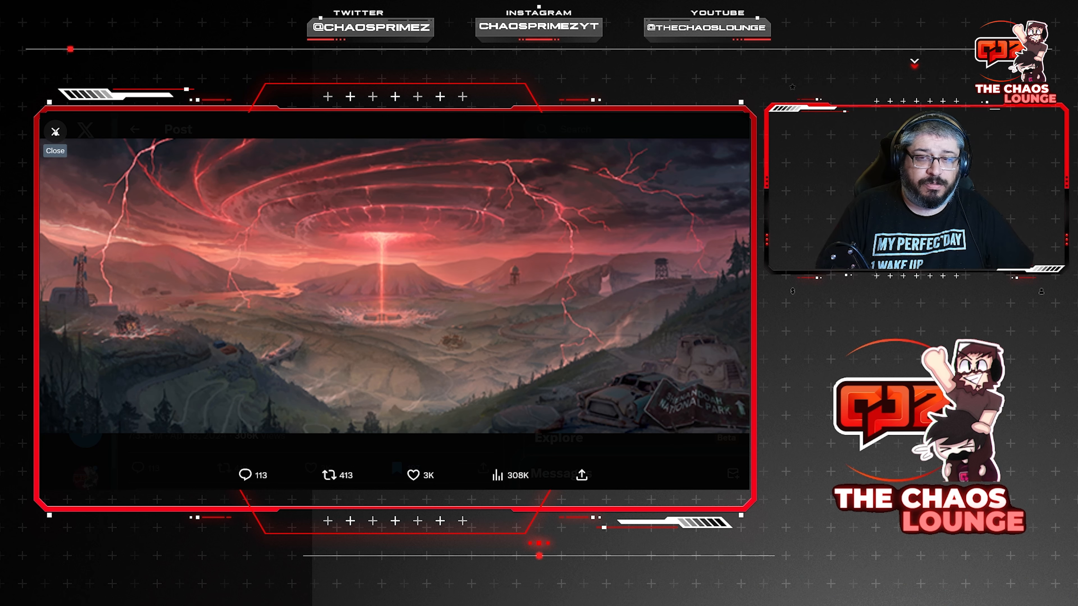
# Step: Close the full-size artwork to reach Phil Spencer's Fallout newcomers post
pyautogui.click(55, 150)
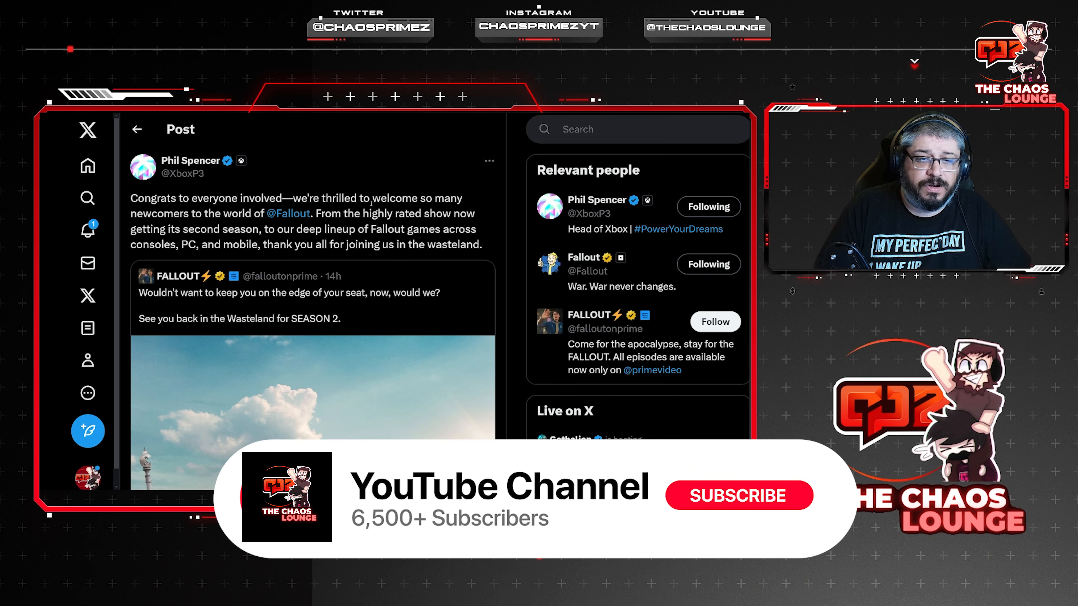
pyautogui.click(738, 495)
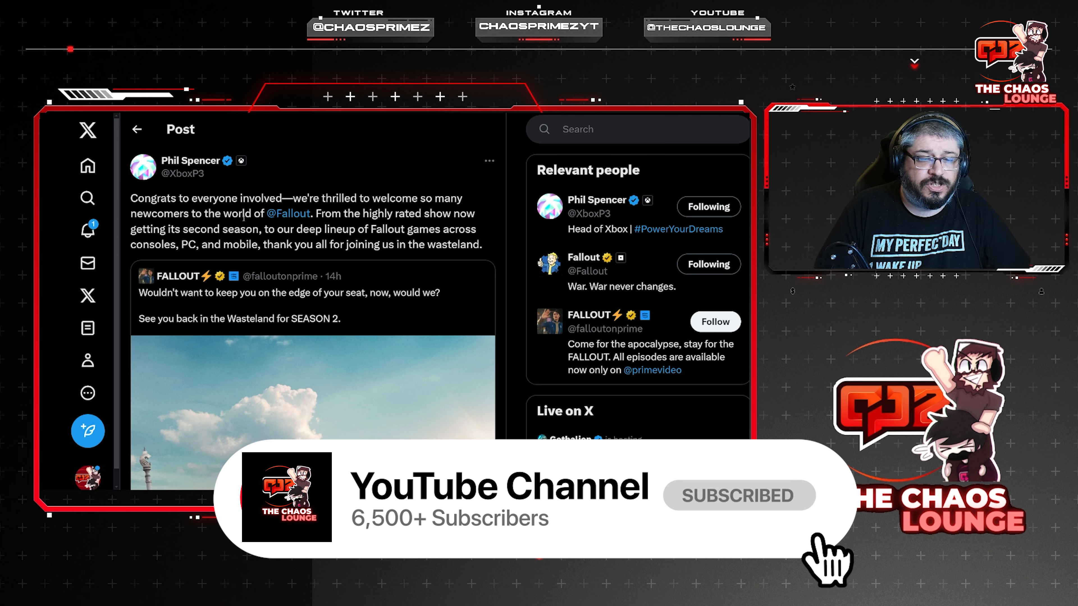
pyautogui.moveTo(288, 213)
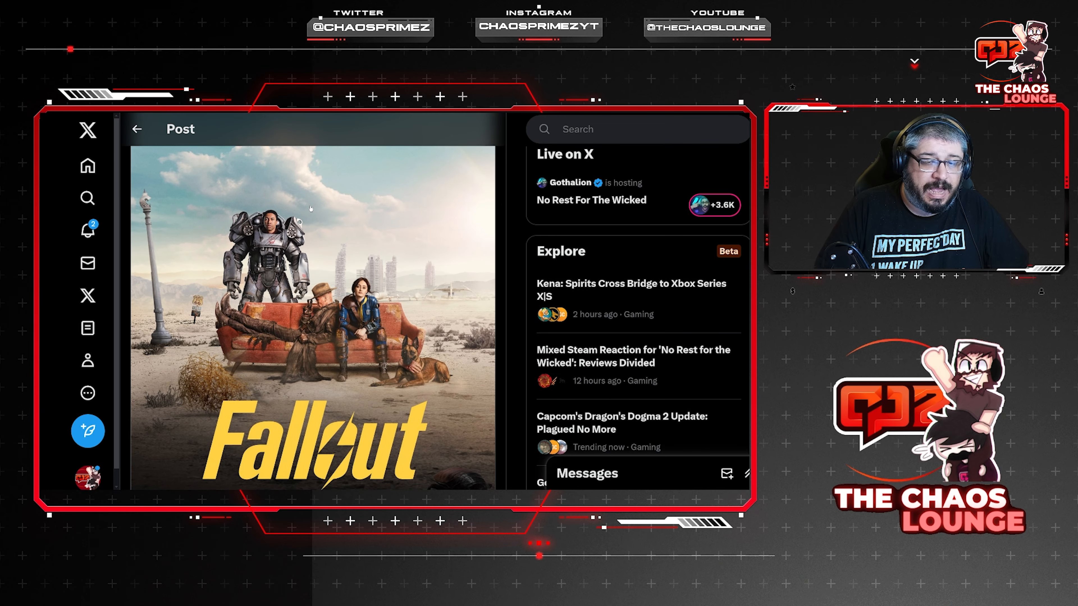
# Step: Scroll through the replies under Klobrille's Kena ESRB rating post down to the Elon Musk quote reply
pyautogui.scroll(-3)
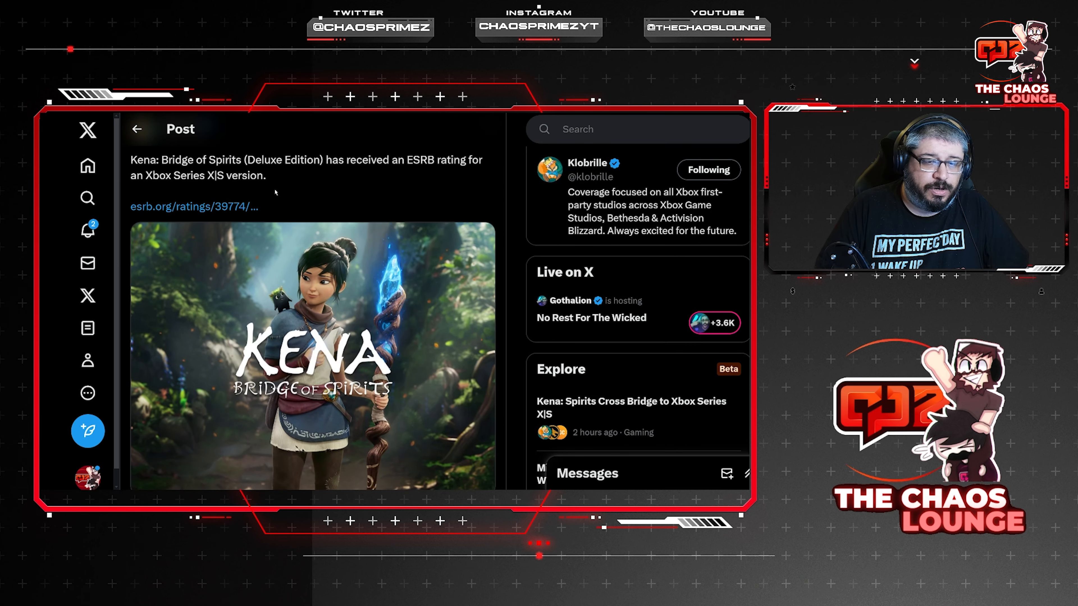
pyautogui.scroll(-3)
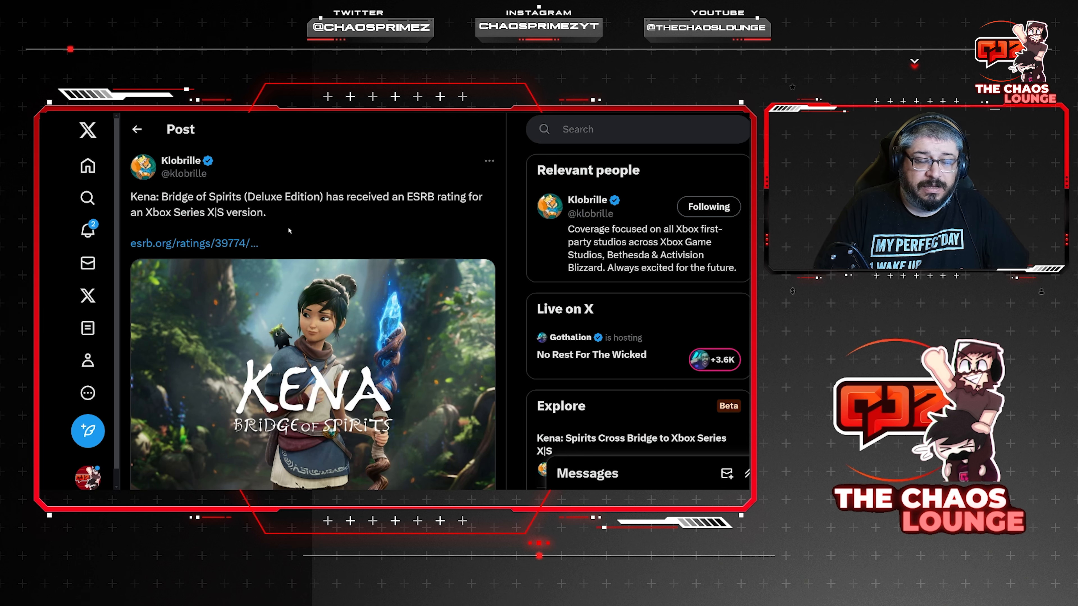
pyautogui.scroll(-3)
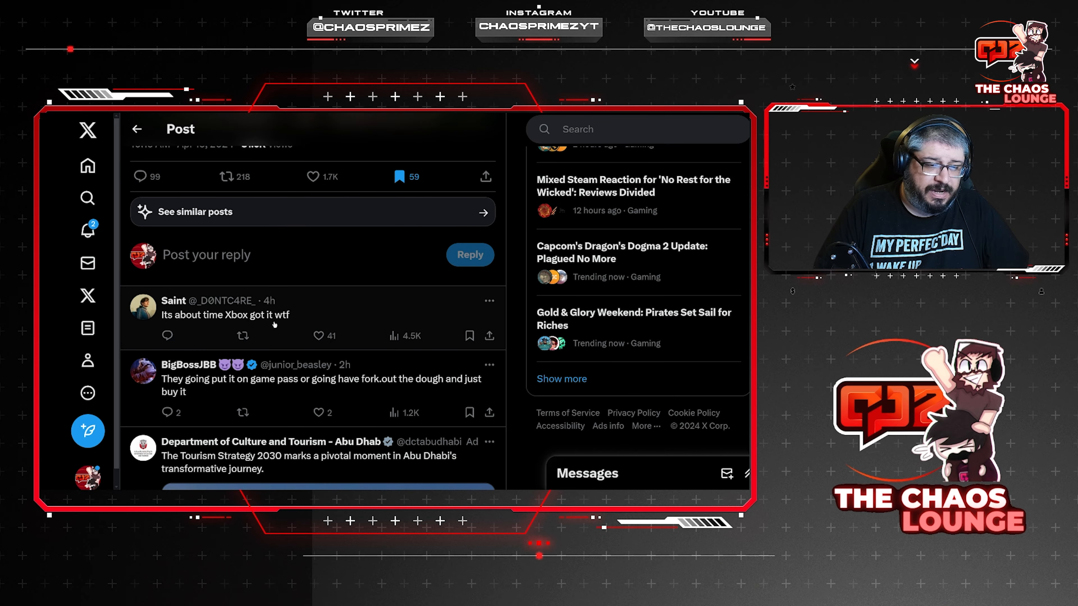
pyautogui.scroll(-3)
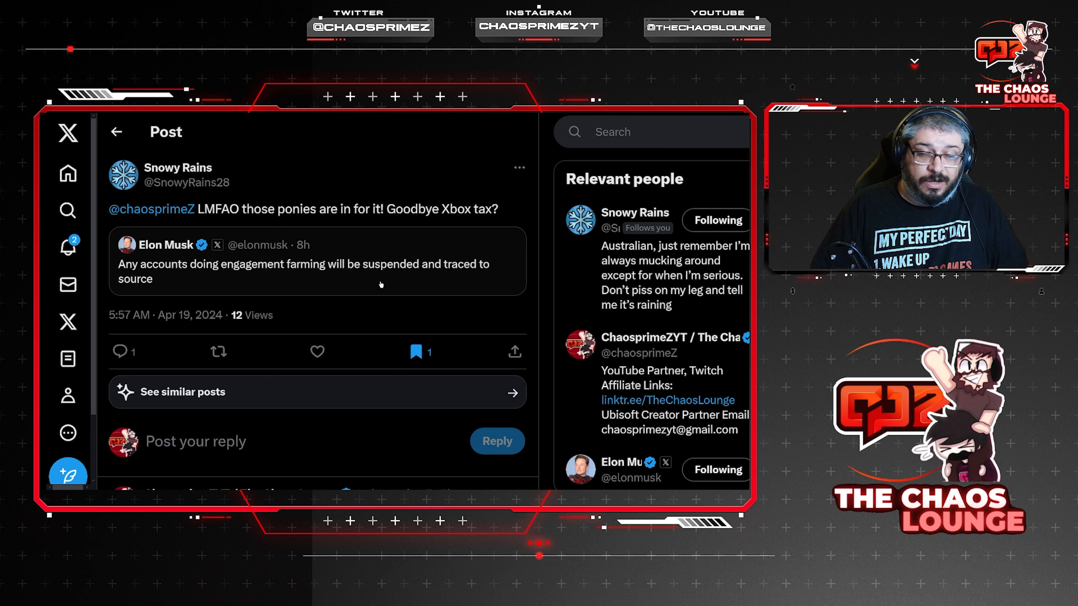
pyautogui.moveTo(292, 284)
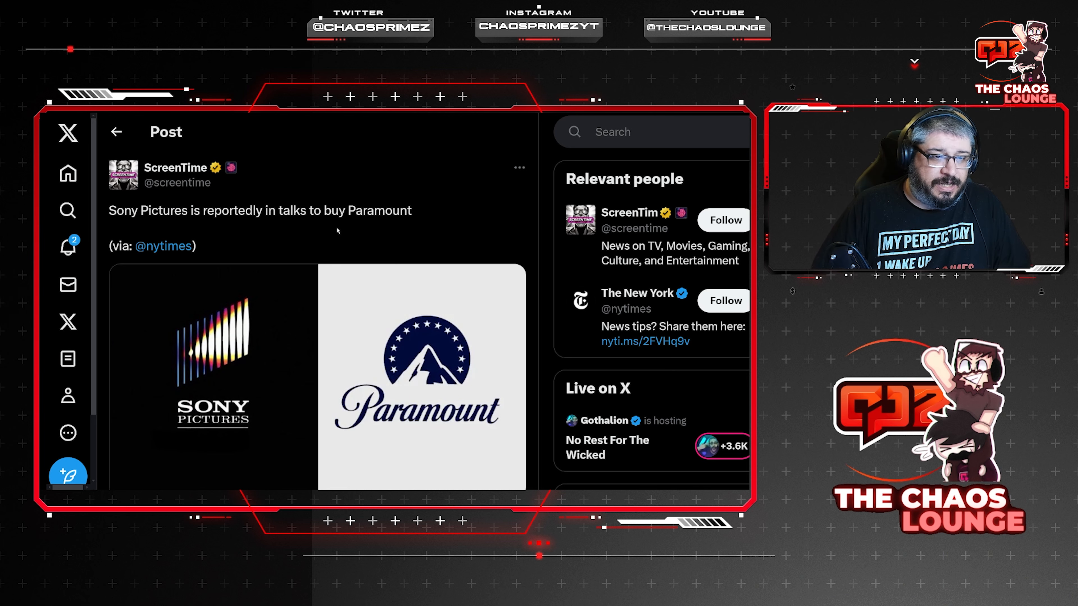
pyautogui.scroll(-3)
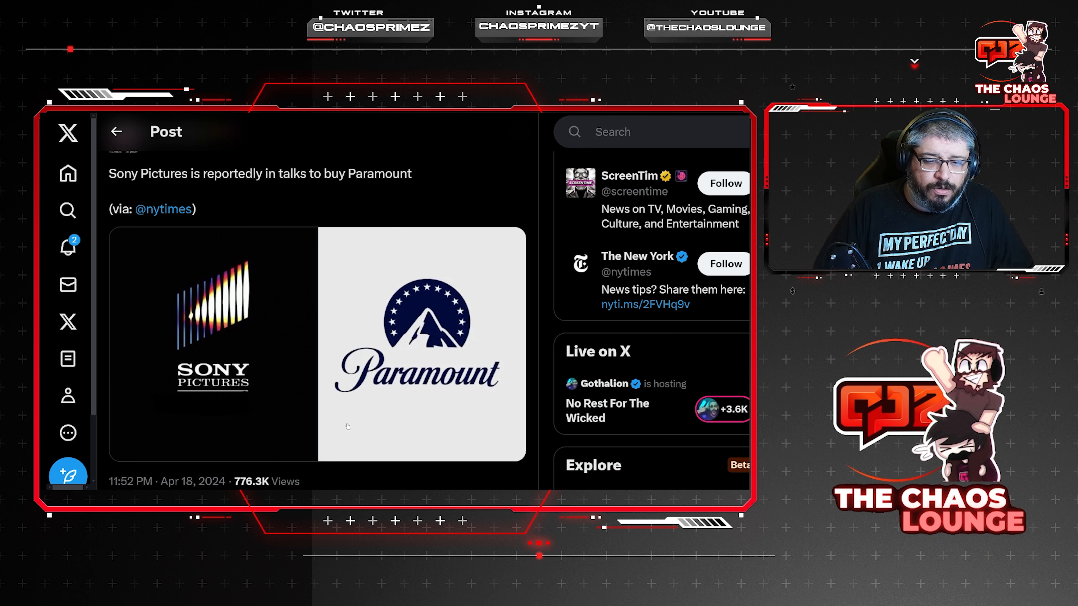
pyautogui.moveTo(148, 254)
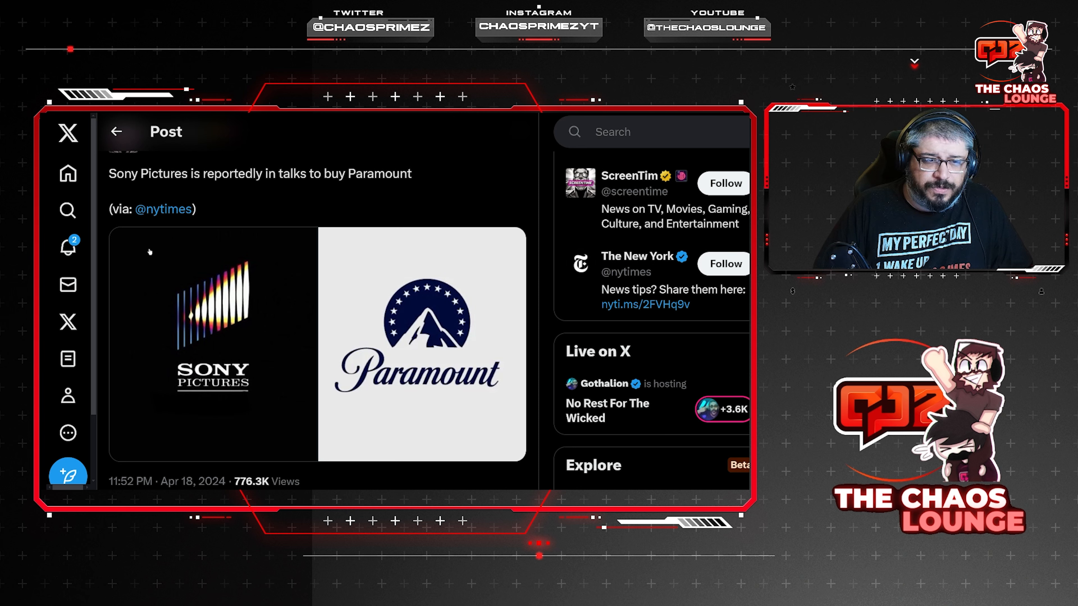
pyautogui.moveTo(165, 247)
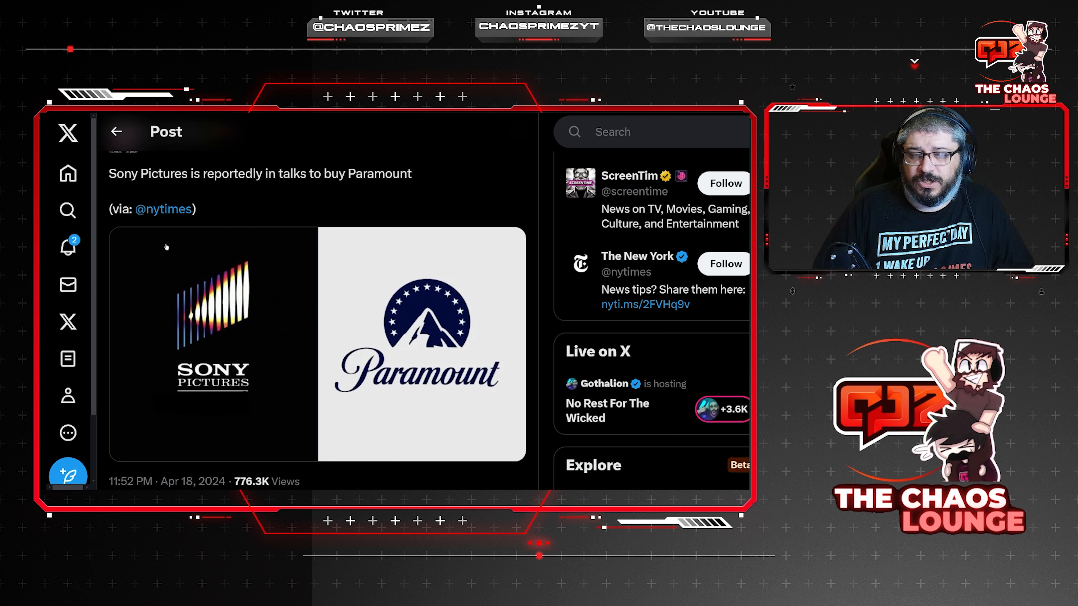